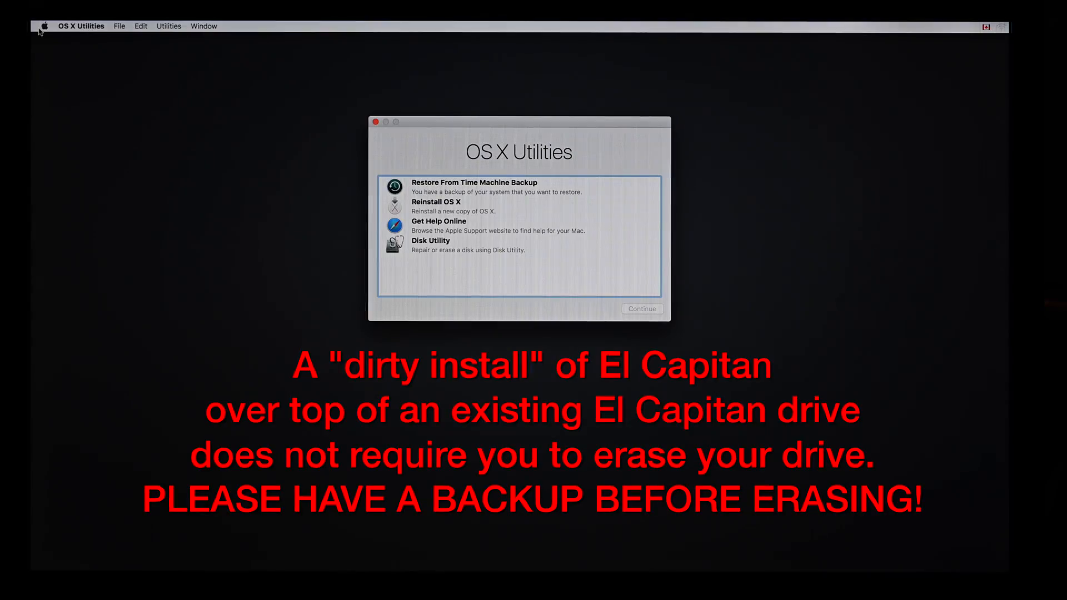
- Erase the internal Apple SSD as 'Macintosh HD' with default format, then quit Disk Utility
{"action": "left_click", "coordinate": [431, 245]}
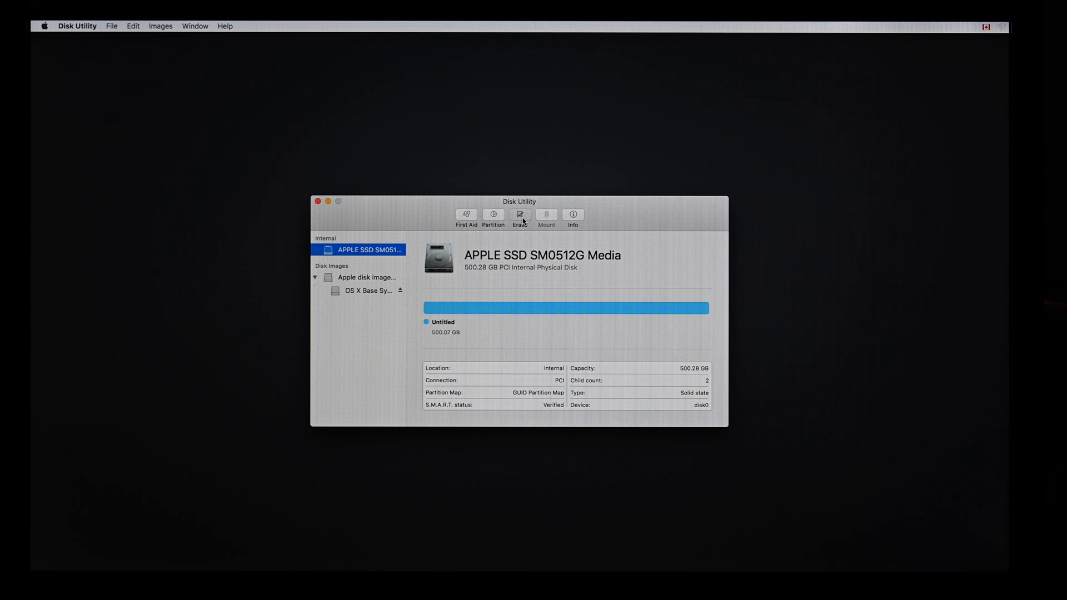
{"action": "left_click", "coordinate": [519, 216]}
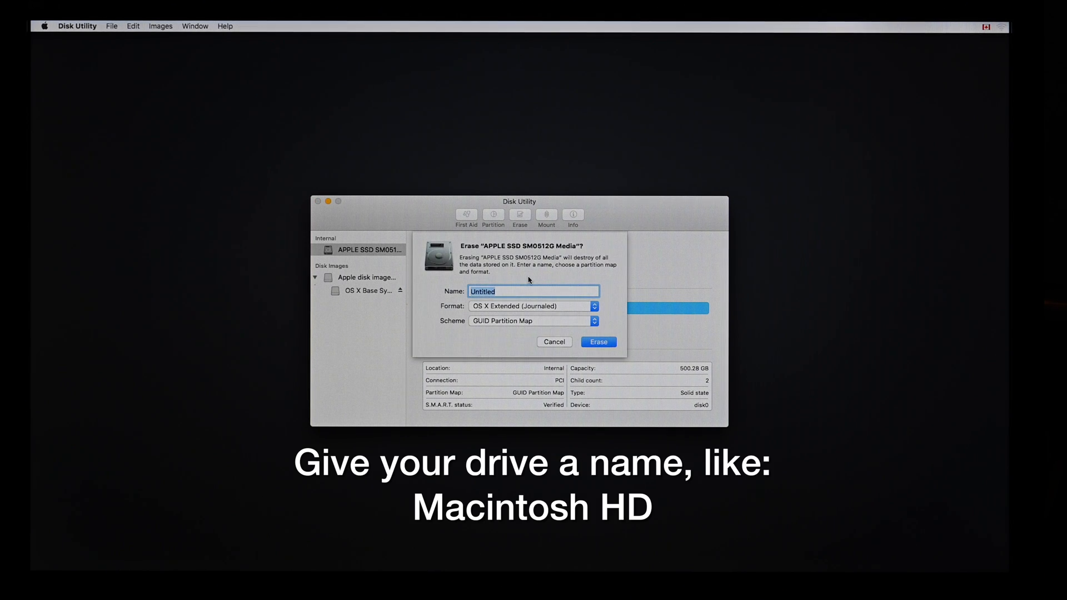
{"action": "type", "text": "Macintosh HD"}
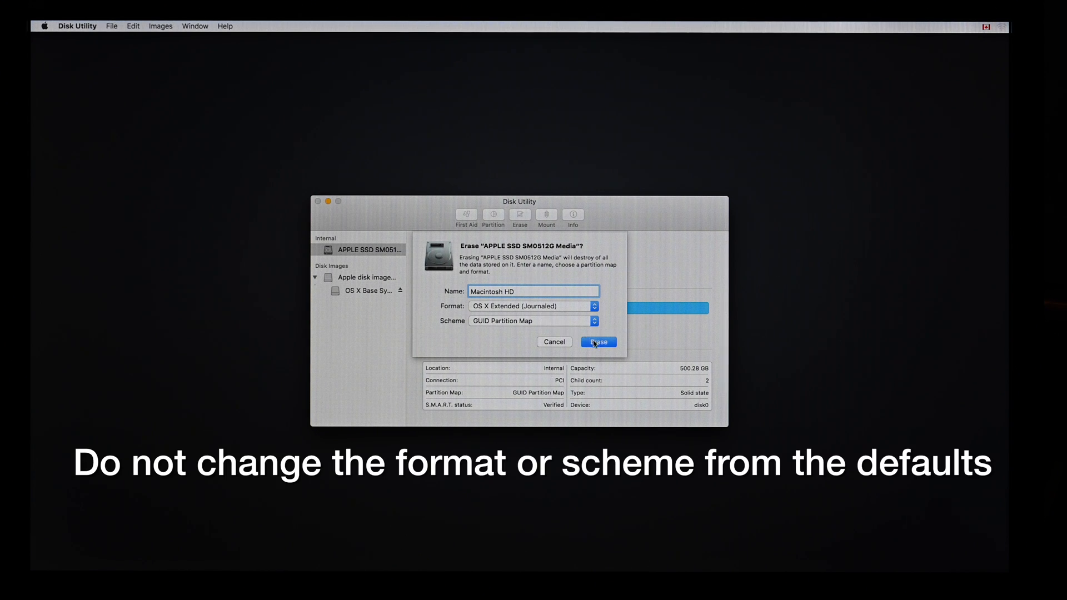
{"action": "left_click", "coordinate": [598, 342]}
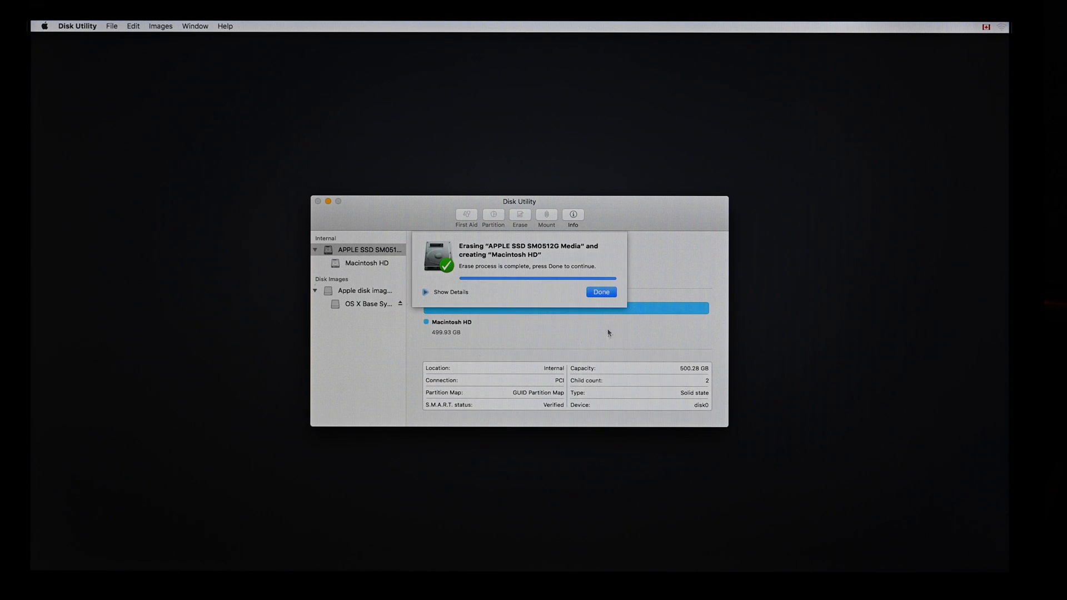
{"action": "left_click", "coordinate": [600, 291]}
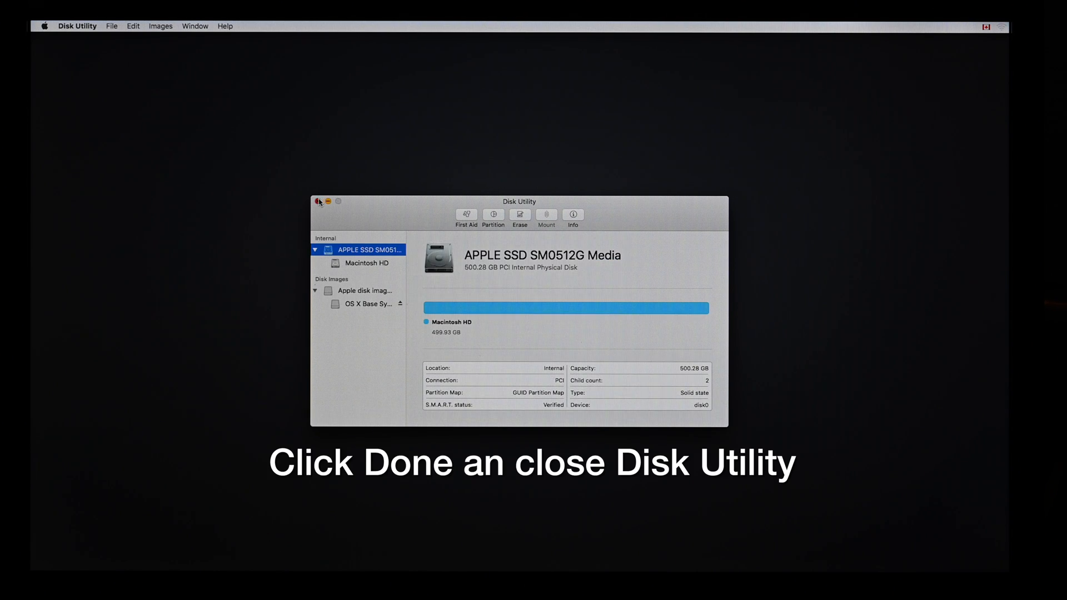
{"action": "left_click", "coordinate": [317, 201]}
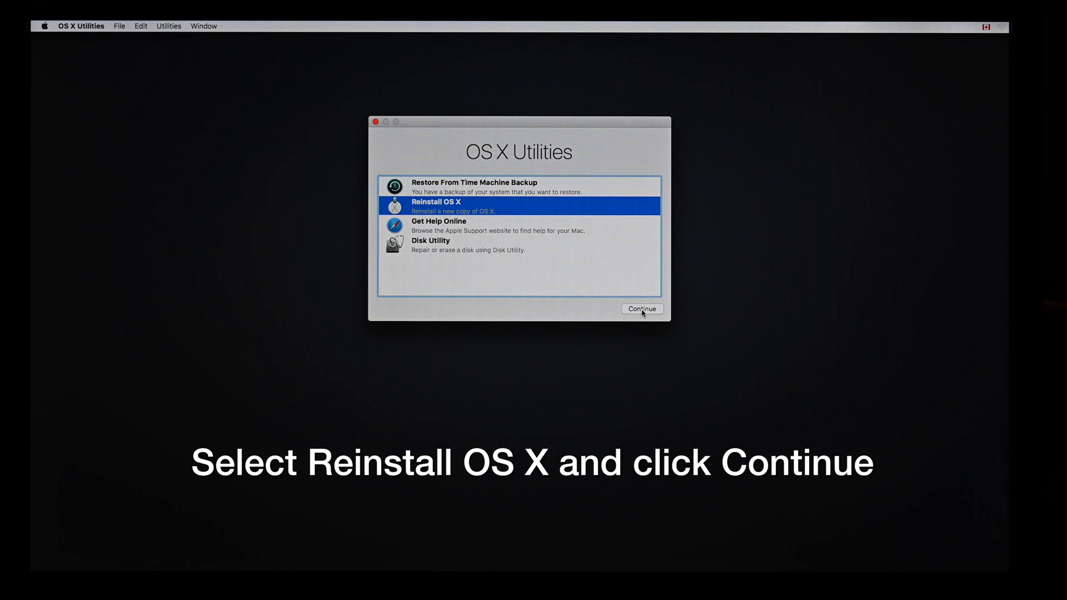
- Choose Reinstall OS X and agree to El Capitan eligibility verification with Apple
{"action": "left_click", "coordinate": [642, 308]}
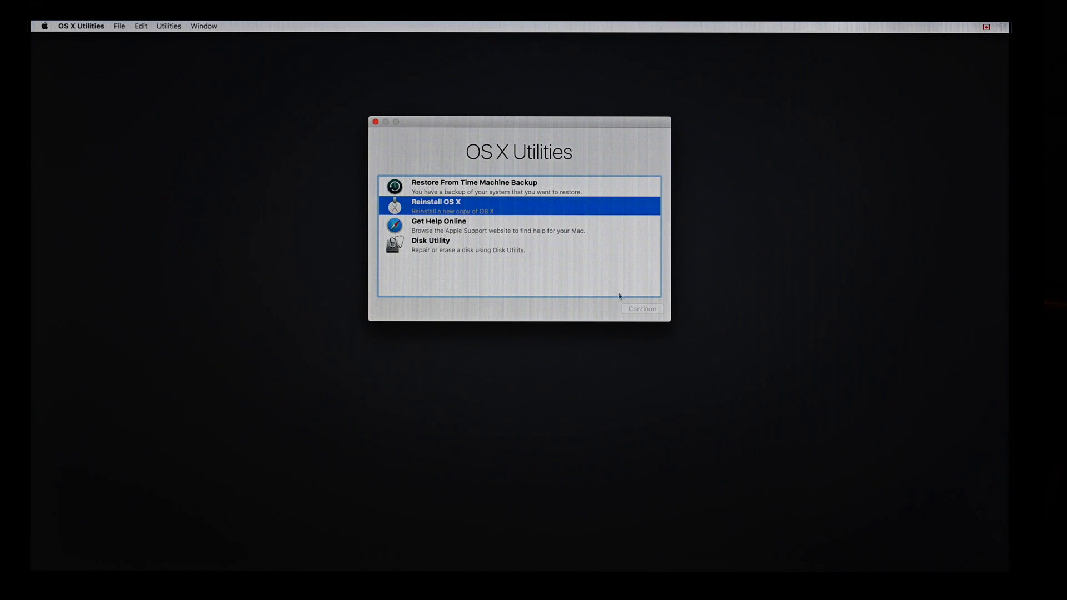
{"action": "left_click", "coordinate": [640, 309]}
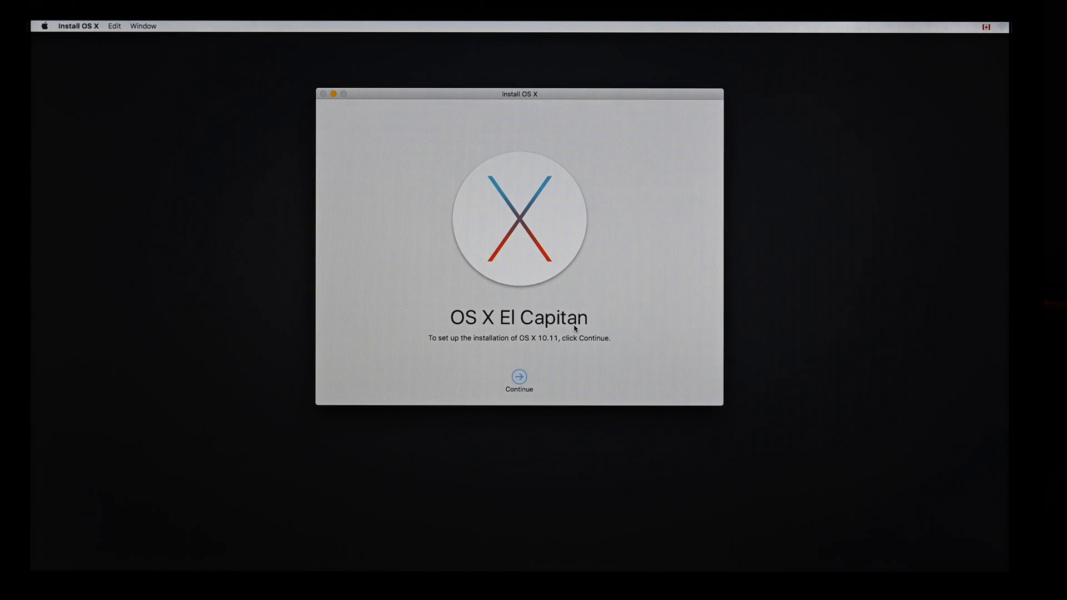
{"action": "left_click", "coordinate": [519, 377]}
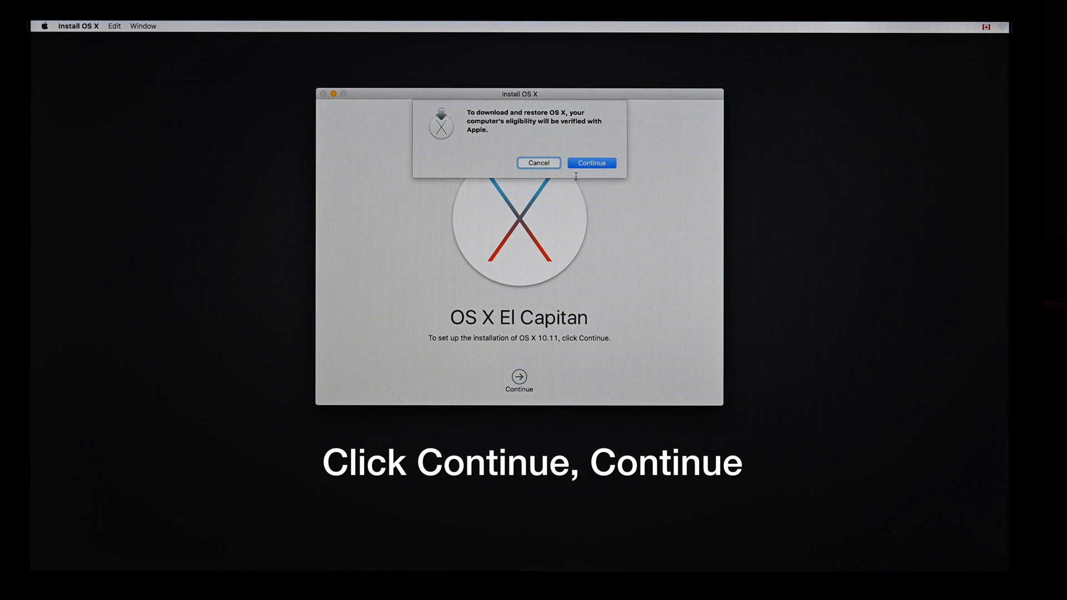
{"action": "left_click", "coordinate": [591, 163]}
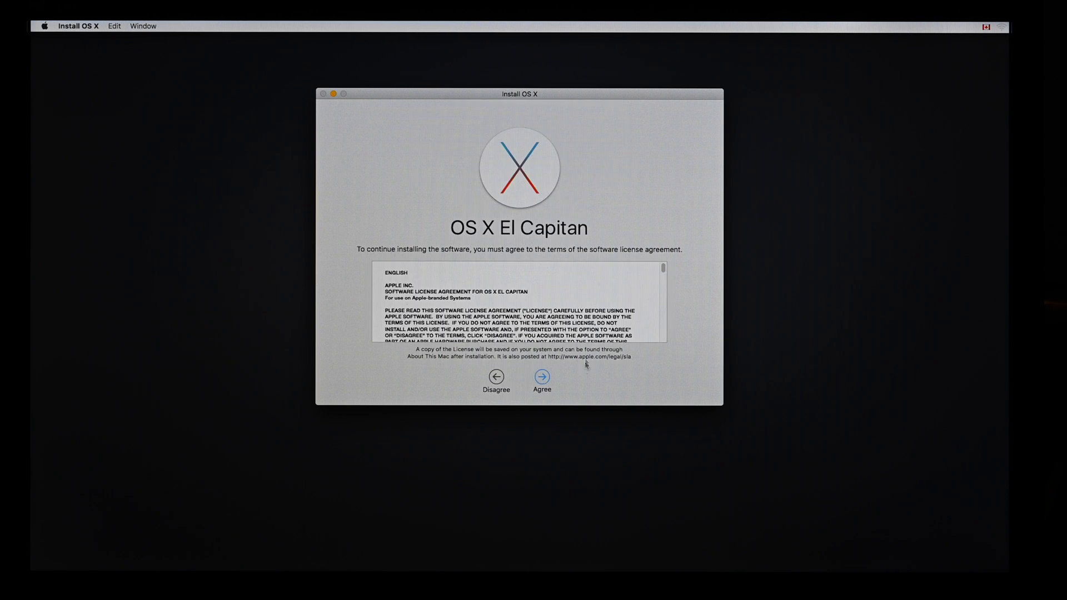
- Accept the software license and install El Capitan onto Macintosh HD
{"action": "left_click", "coordinate": [542, 376]}
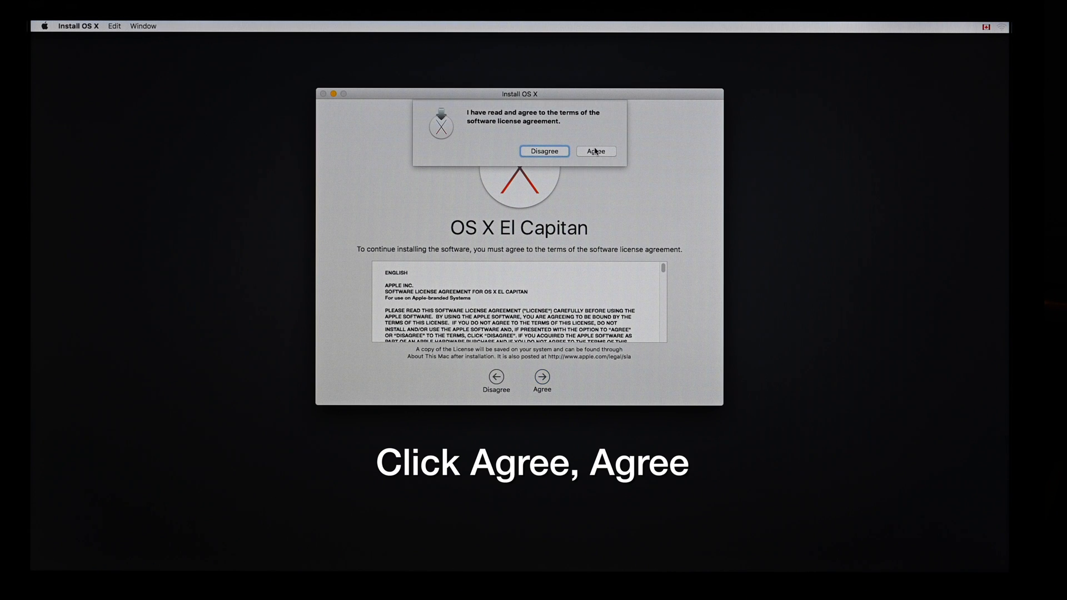
{"action": "left_click", "coordinate": [595, 151]}
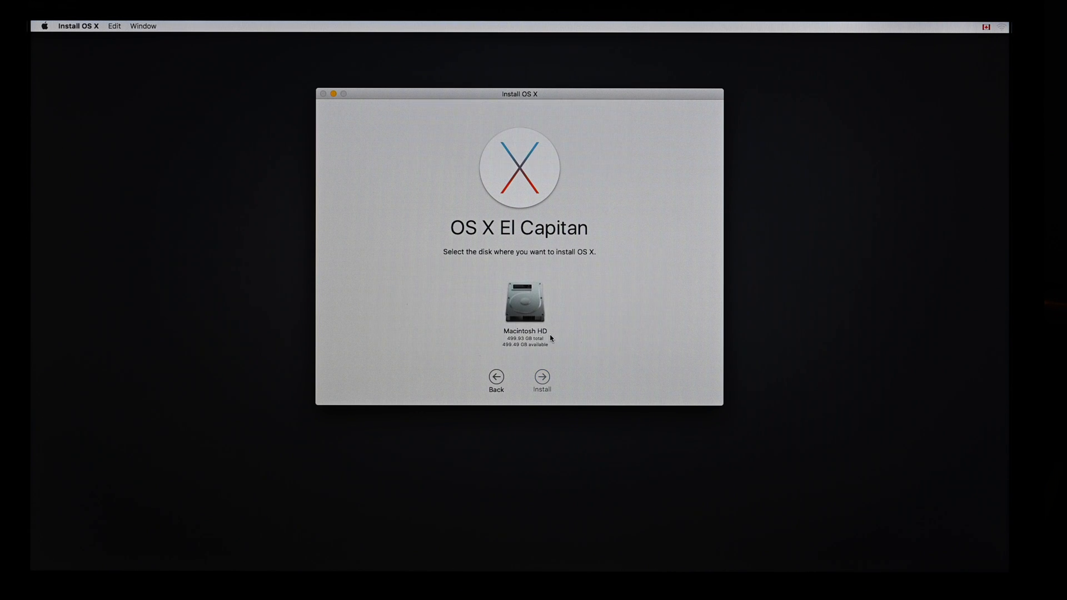
{"action": "left_click", "coordinate": [526, 310]}
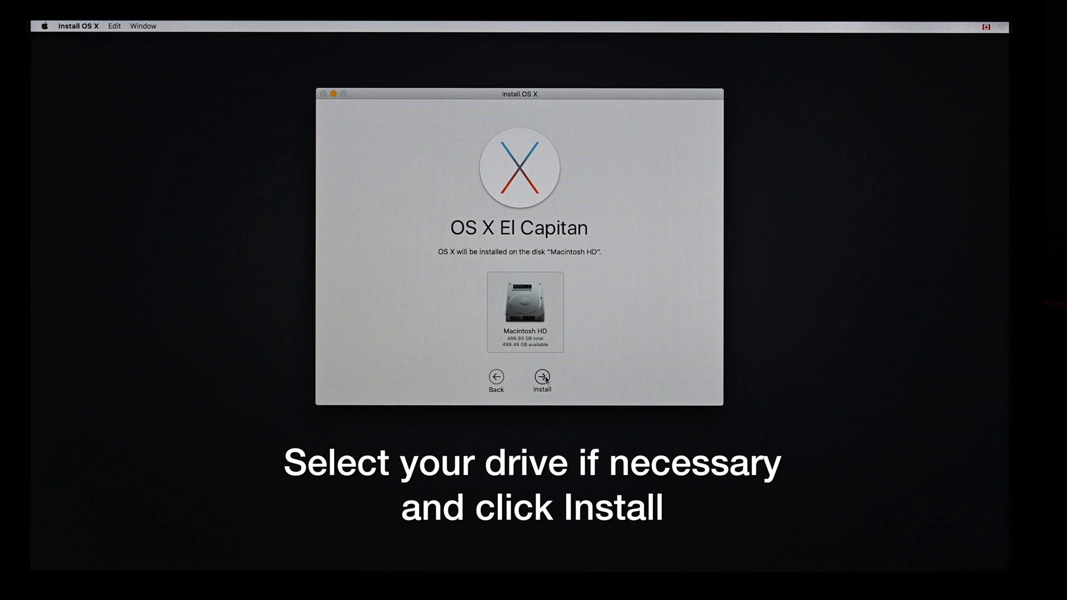
{"action": "left_click", "coordinate": [541, 376]}
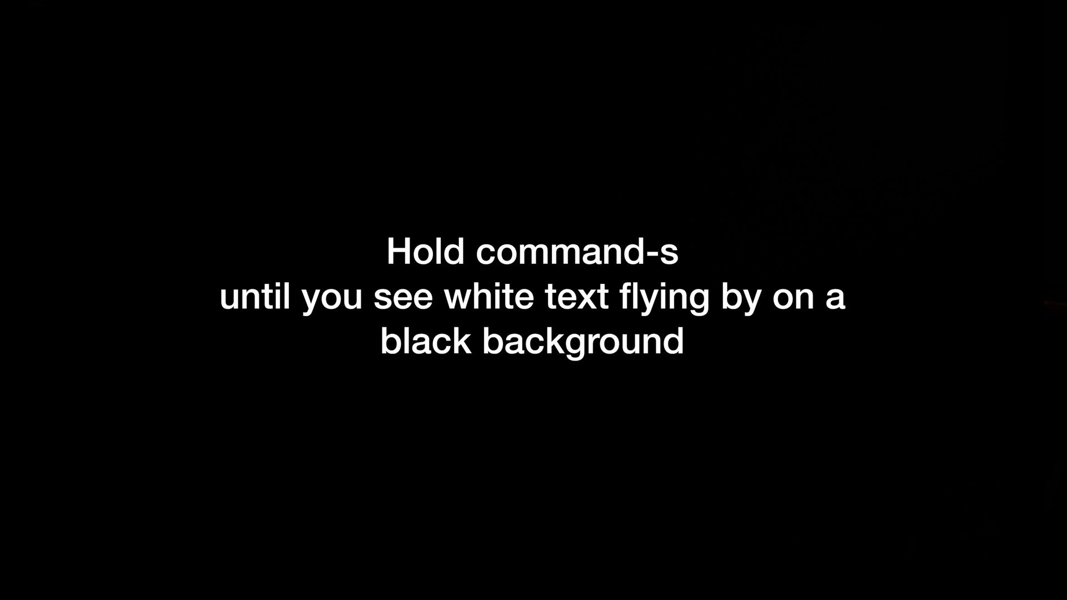
{"action": "key", "text": "cmd+s"}
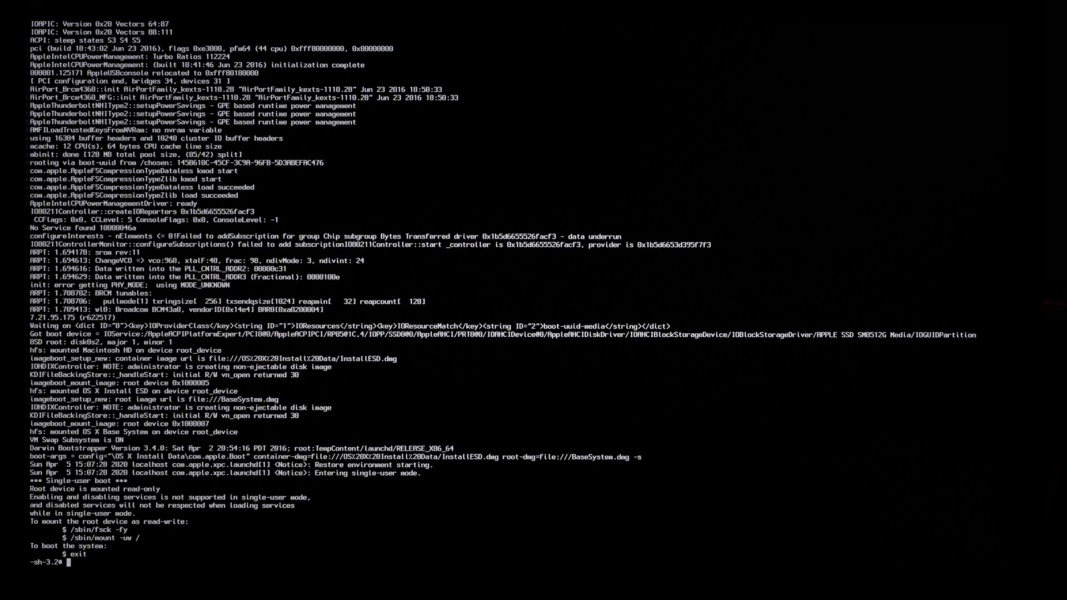
{"action": "type", "text": "da"}
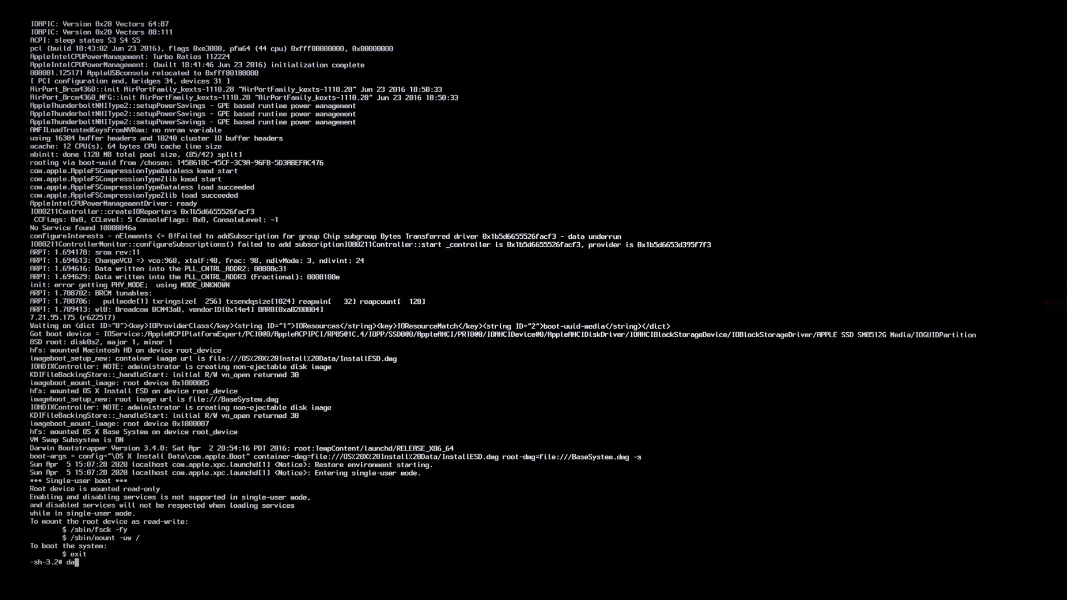
{"action": "type", "text": "te"}
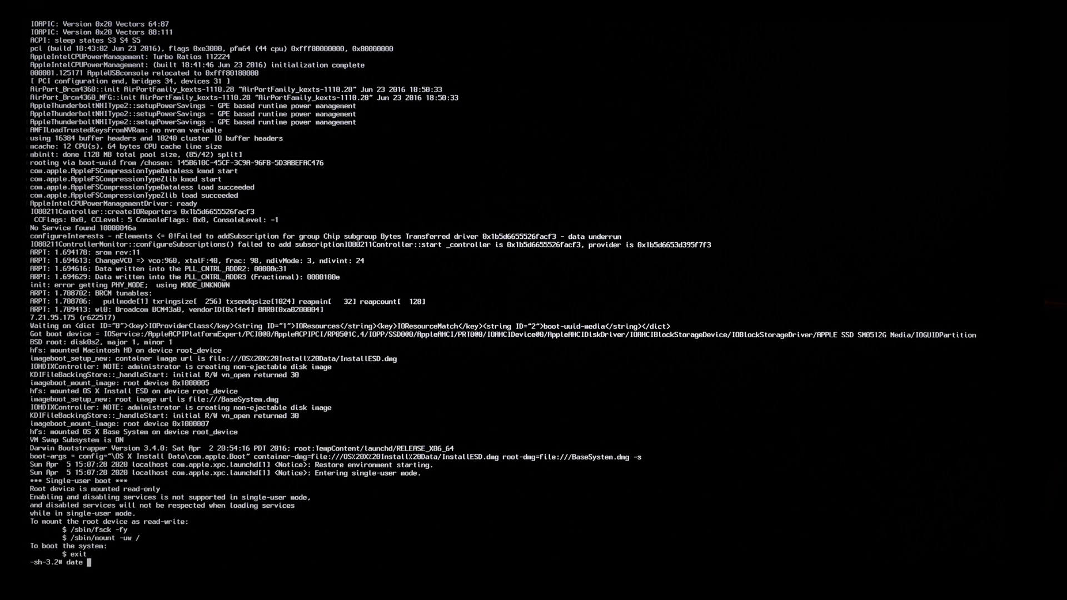
{"action": "type", "text": "1222"}
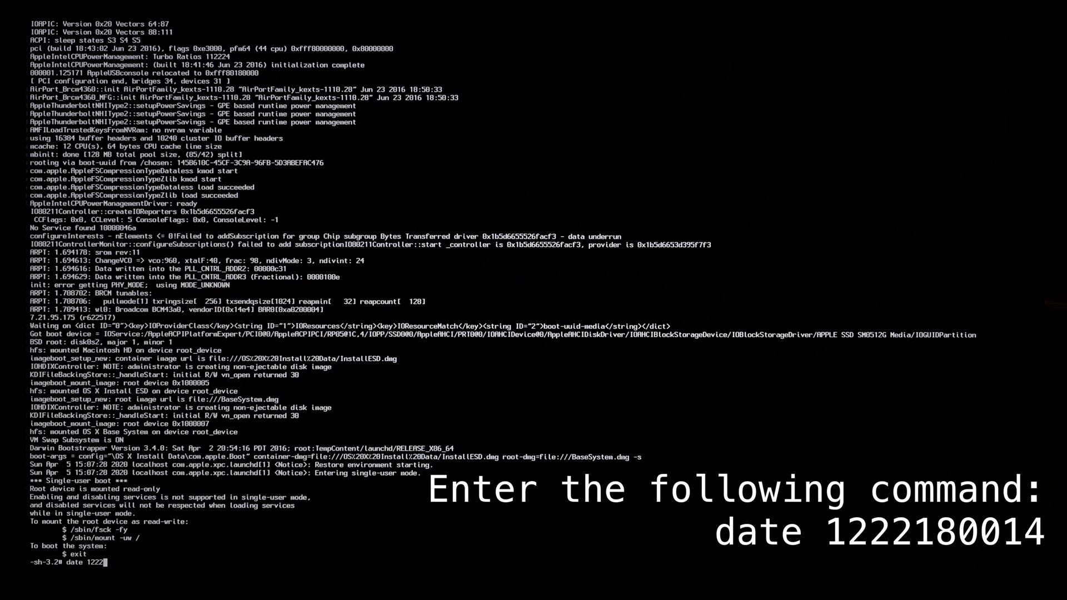
{"action": "type", "text": "18"}
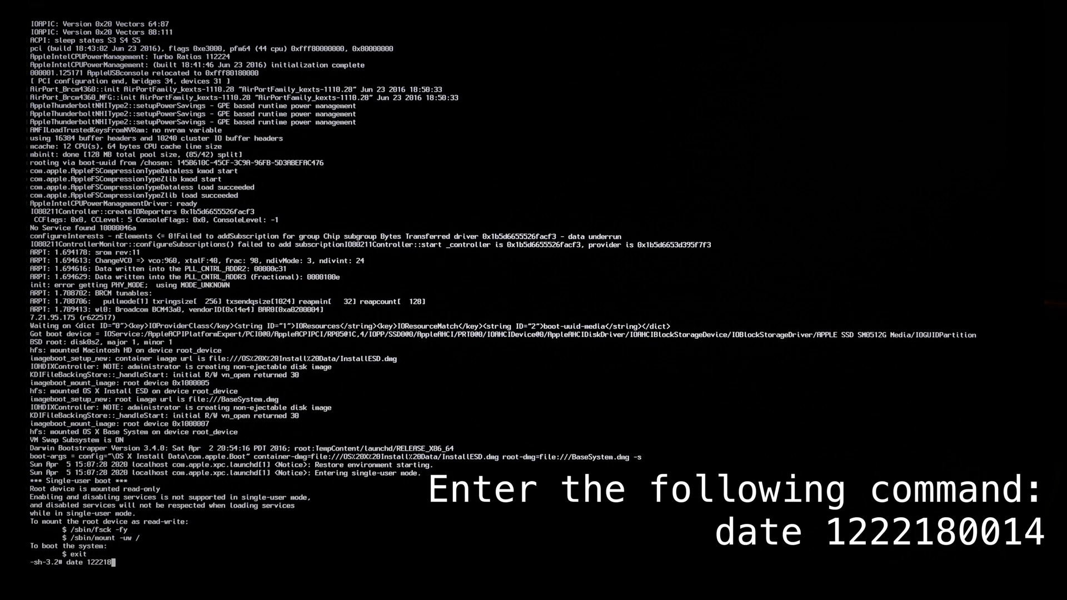
{"action": "type", "text": "00"}
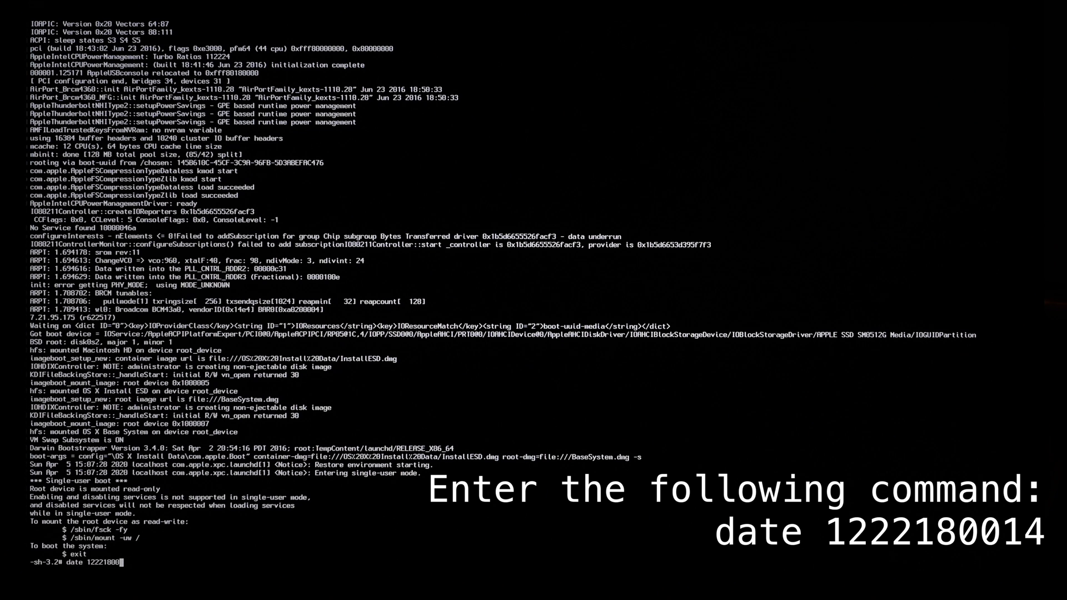
{"action": "key", "text": "Return"}
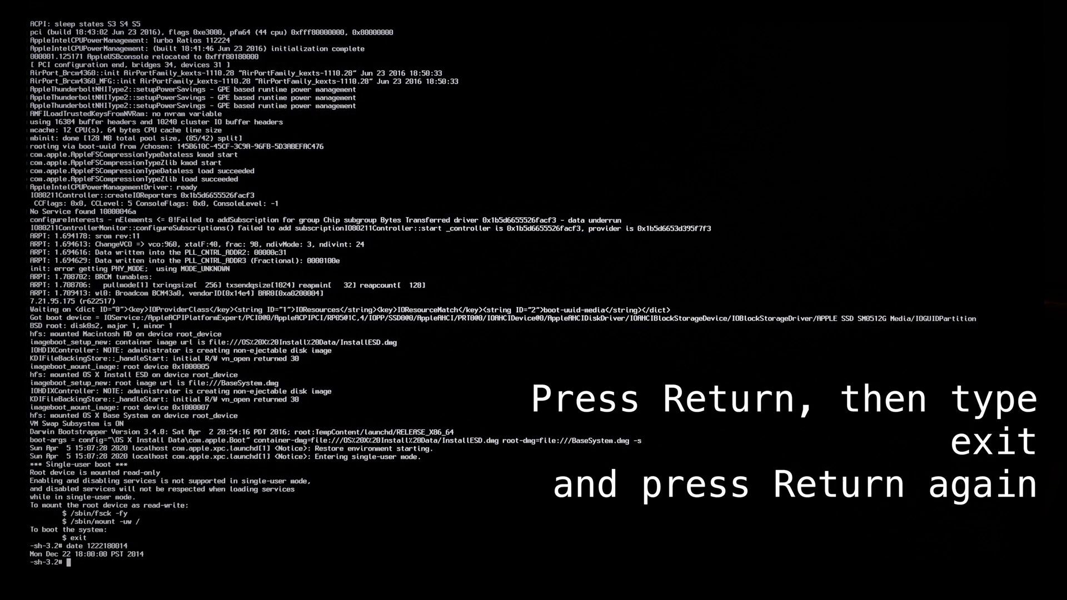
{"action": "type", "text": "exit"}
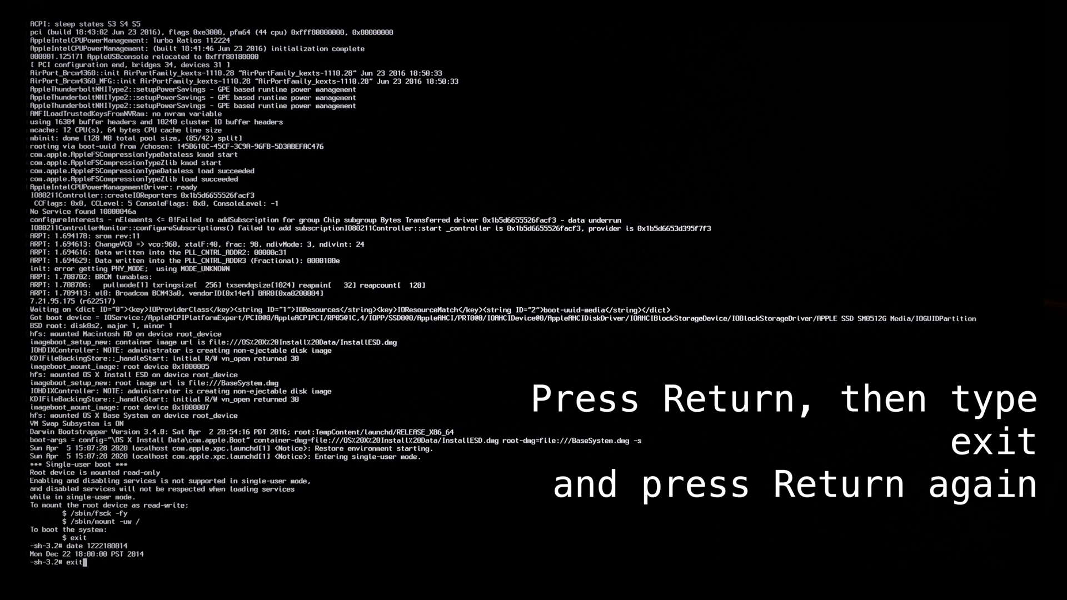
{"action": "key", "text": "Return"}
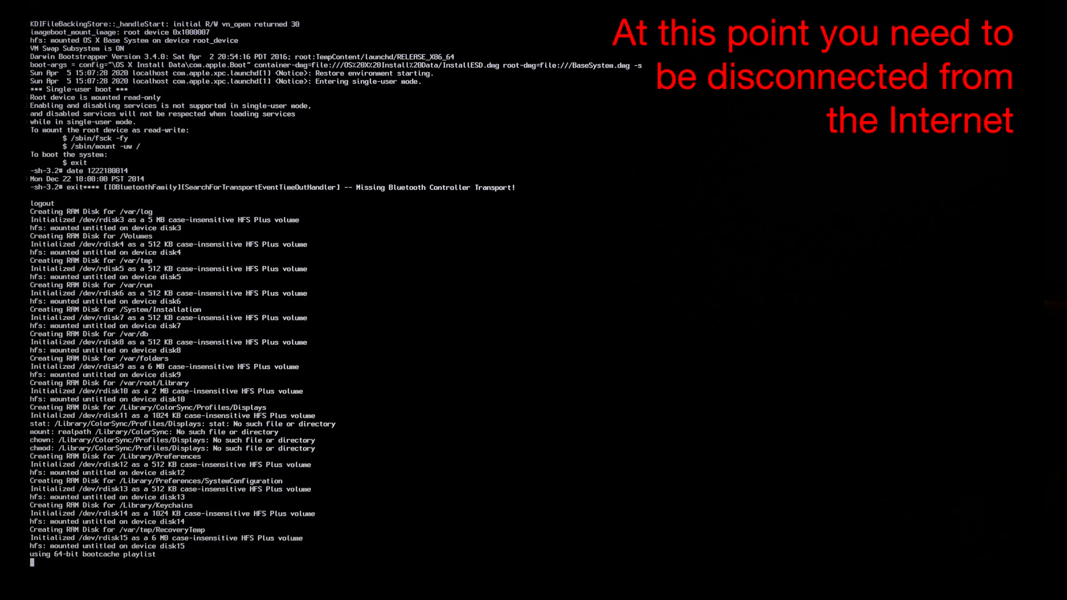
{"action": "scroll", "scroll_direction": "down", "scroll_amount": 3}
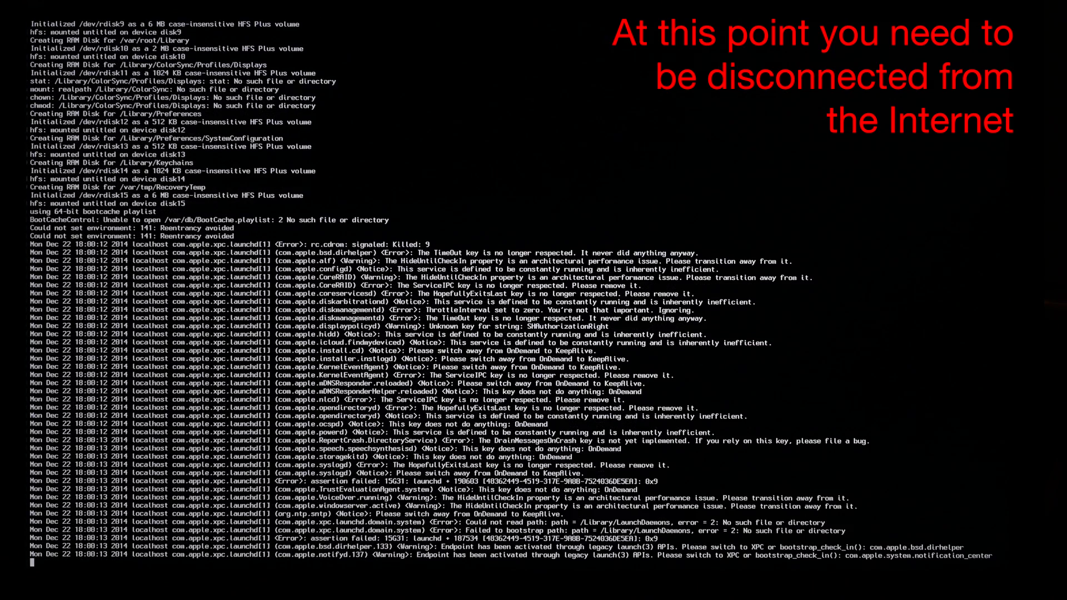
{"action": "scroll", "scroll_direction": "down", "scroll_amount": 3}
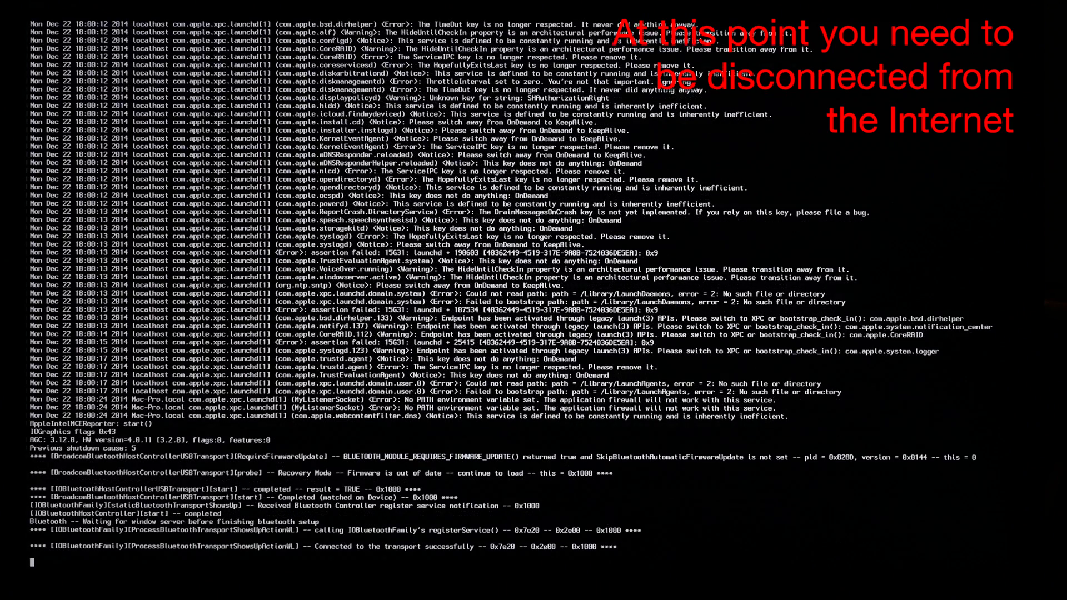
{"action": "scroll", "scroll_direction": "down", "scroll_amount": 3}
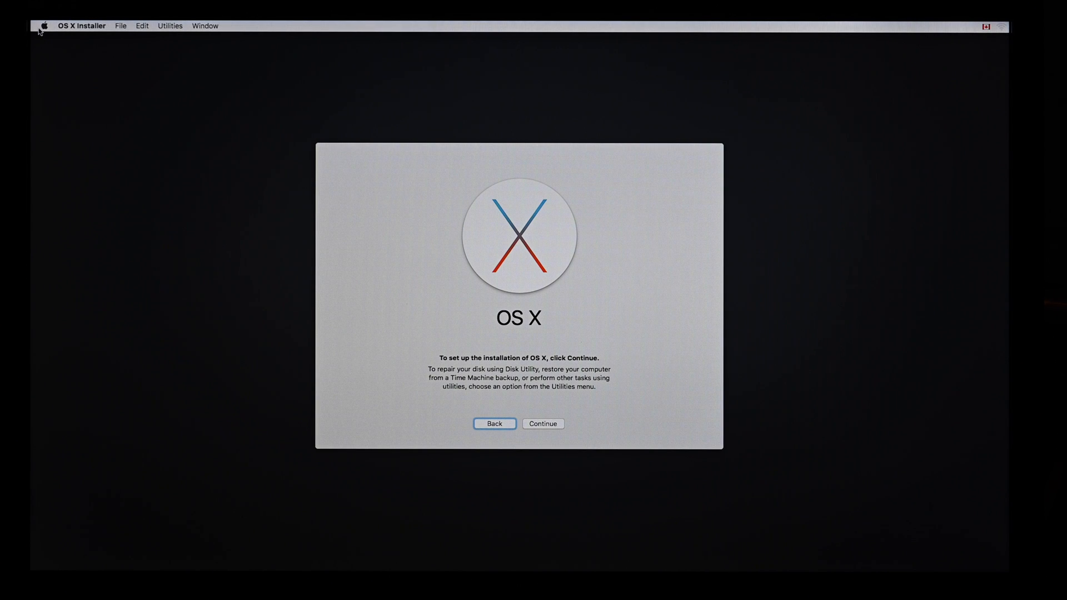
{"action": "mouse_move", "coordinate": [440, 389]}
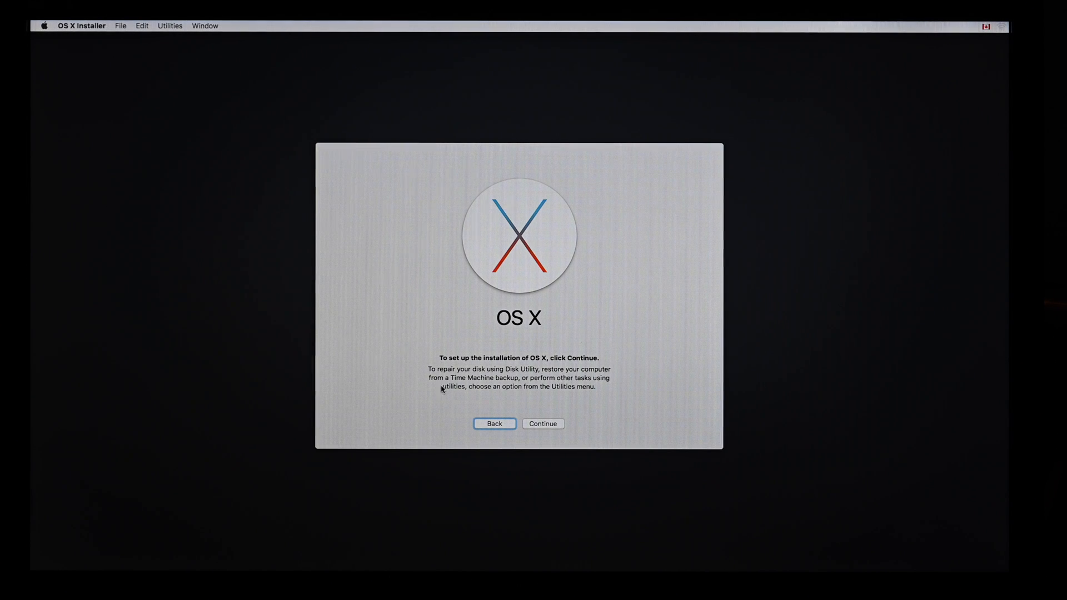
- Agree to the El Capitan license and start installing to Macintosh HD
{"action": "left_click", "coordinate": [543, 423]}
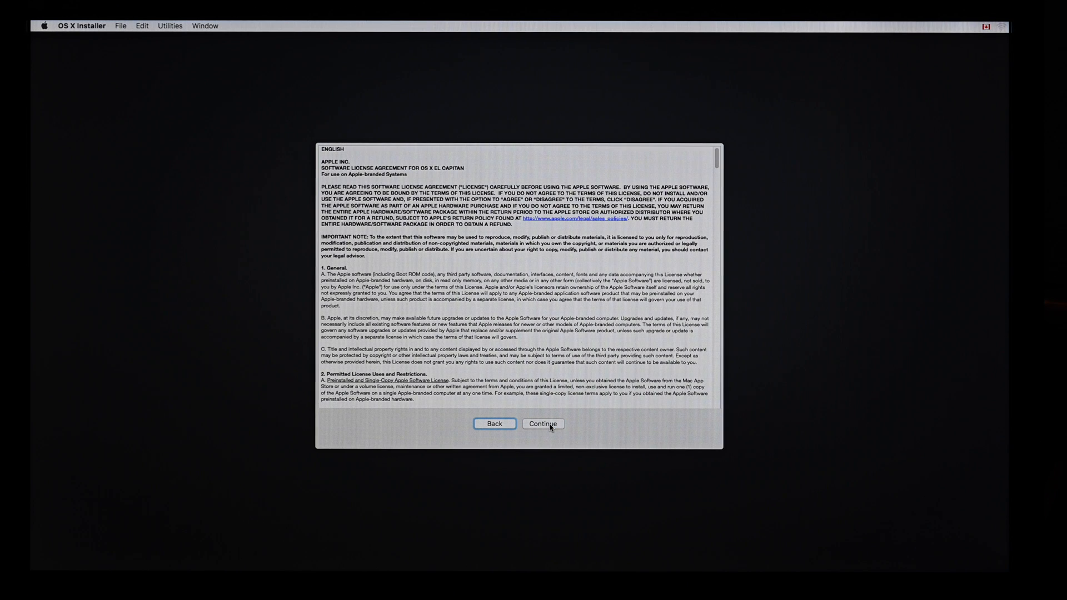
{"action": "left_click", "coordinate": [543, 424]}
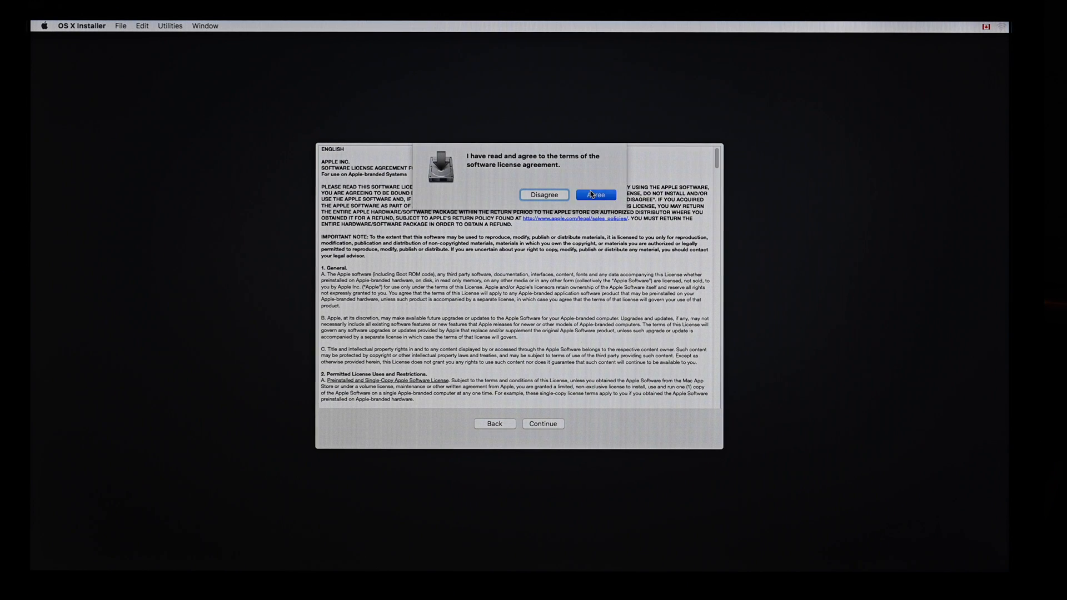
{"action": "left_click", "coordinate": [595, 194]}
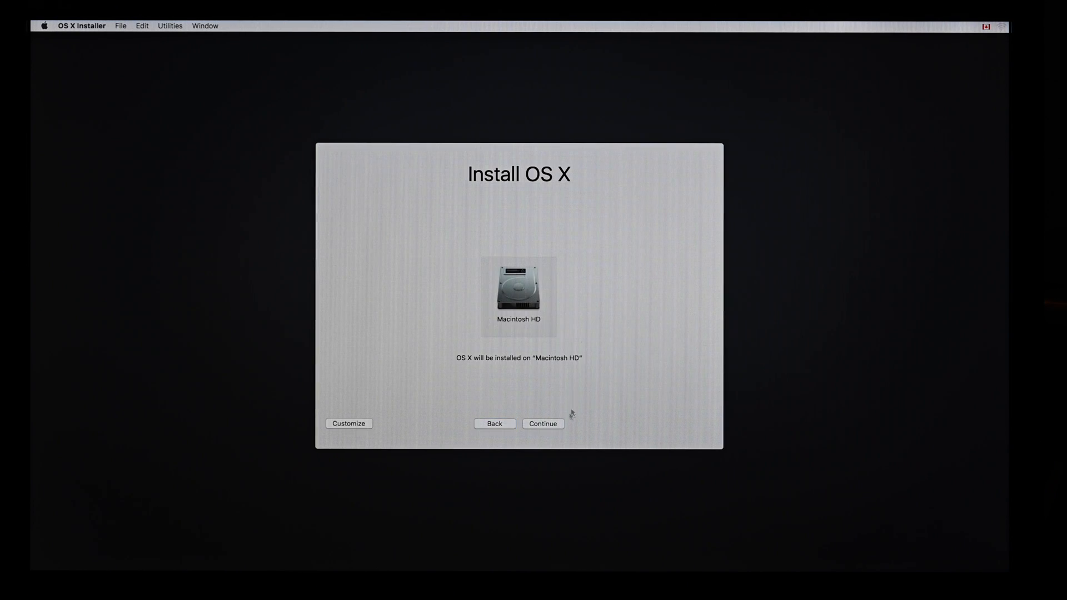
{"action": "left_click", "coordinate": [543, 424]}
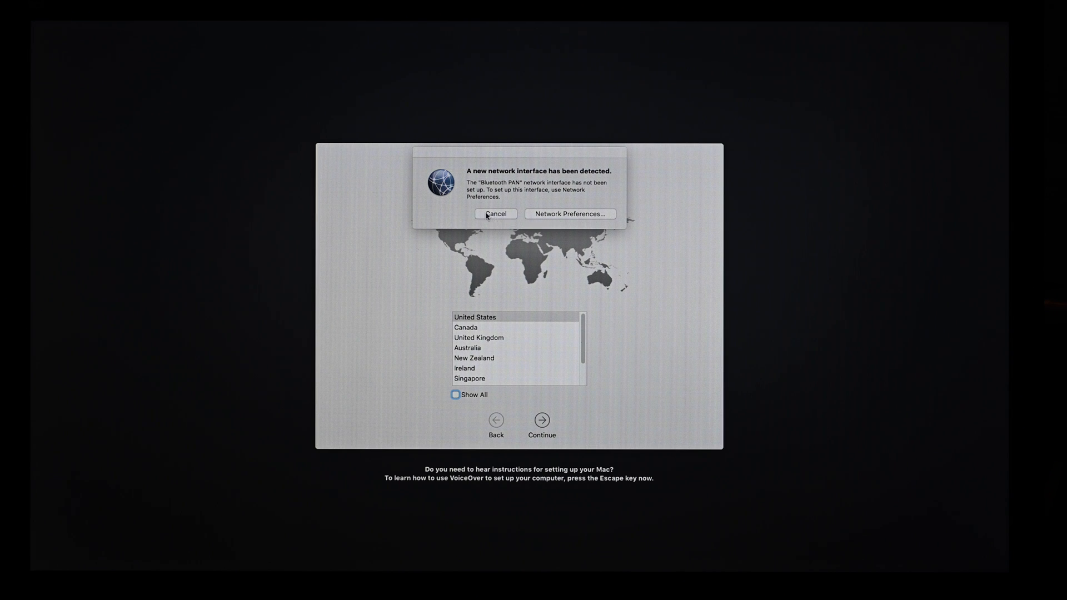
- Dismiss the network alert, pick Canada, and keep the Canadian English keyboard
{"action": "left_click", "coordinate": [495, 213]}
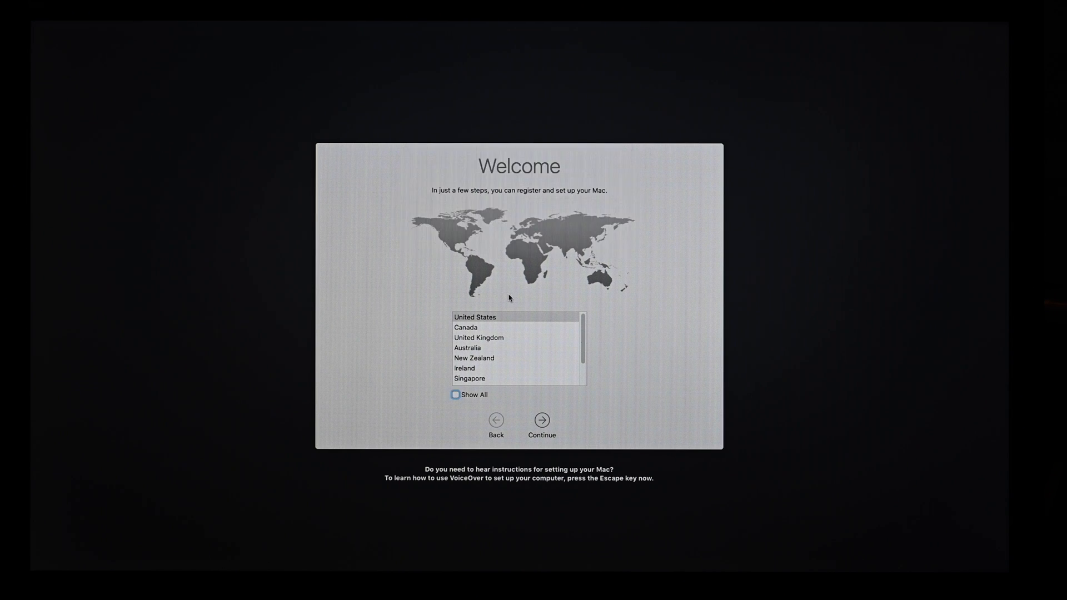
{"action": "left_click", "coordinate": [465, 327]}
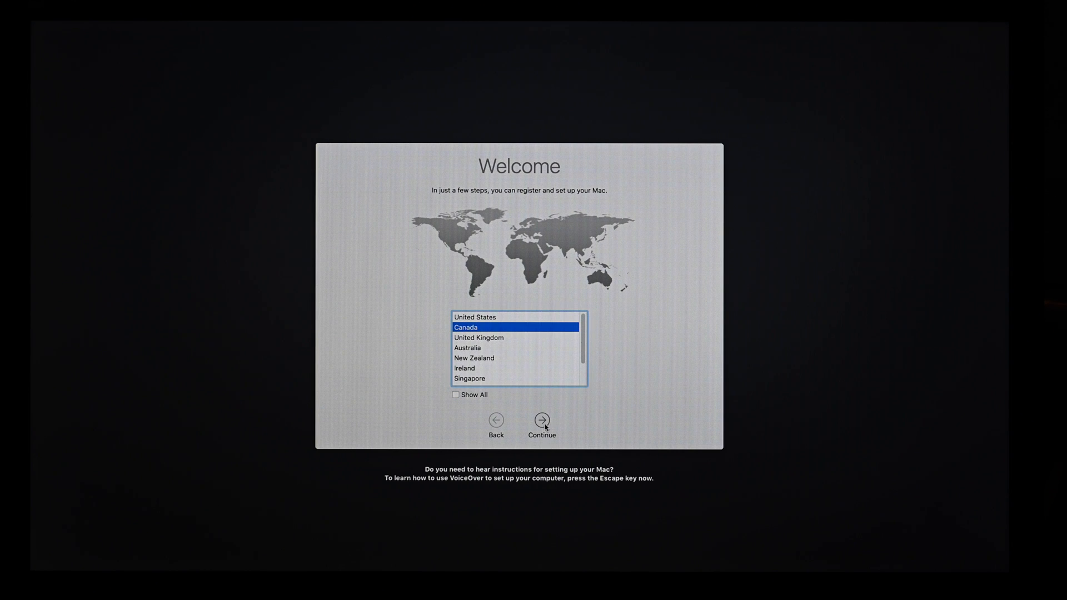
{"action": "left_click", "coordinate": [541, 419]}
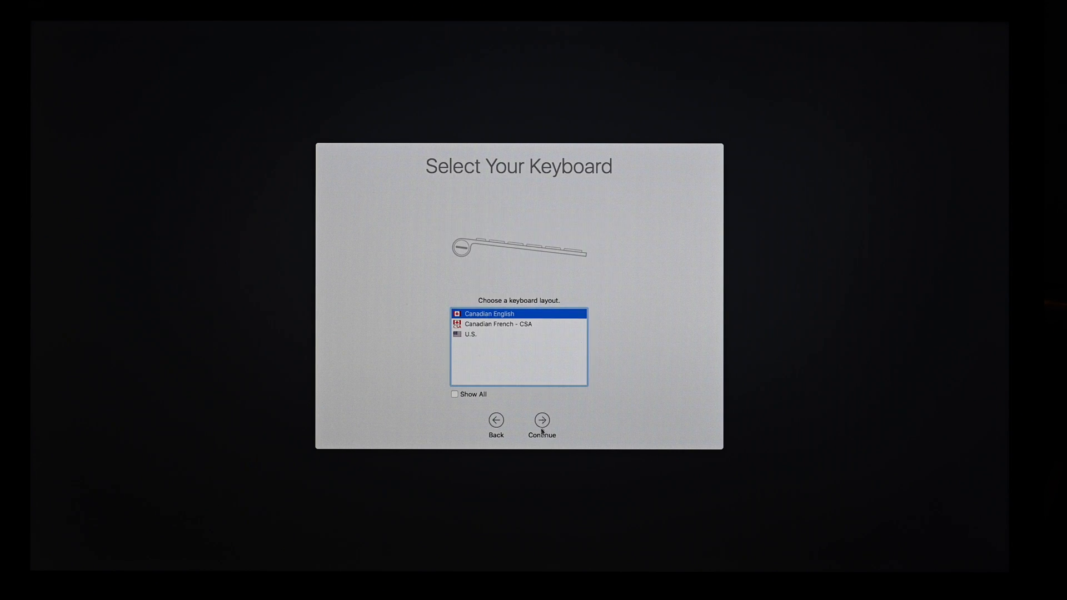
{"action": "left_click", "coordinate": [541, 419]}
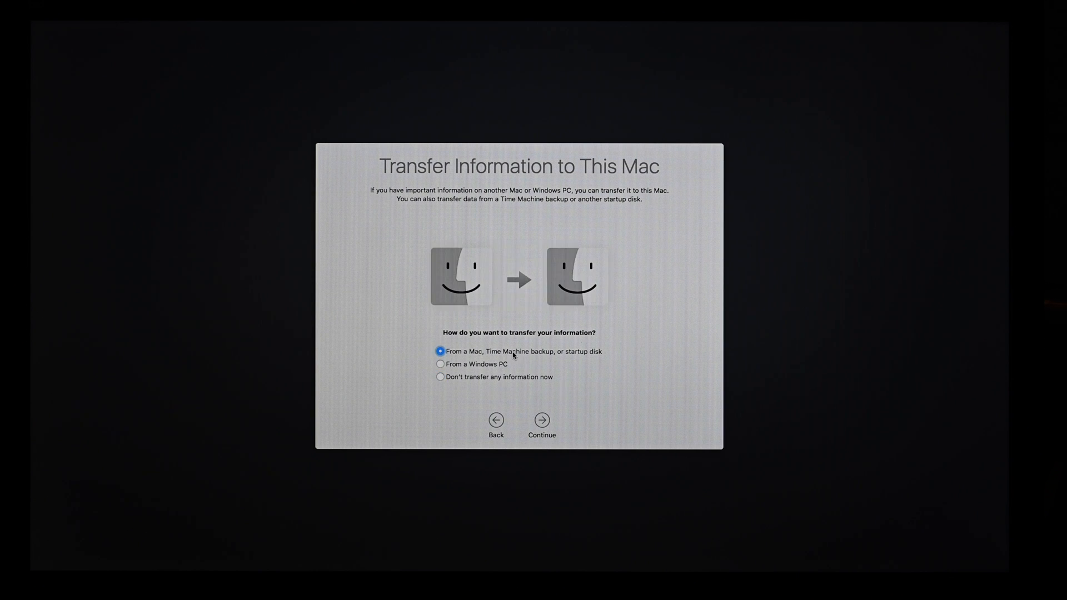
- Skip data transfer, leave Location Services off, and skip Apple ID sign-in
{"action": "left_click", "coordinate": [441, 377]}
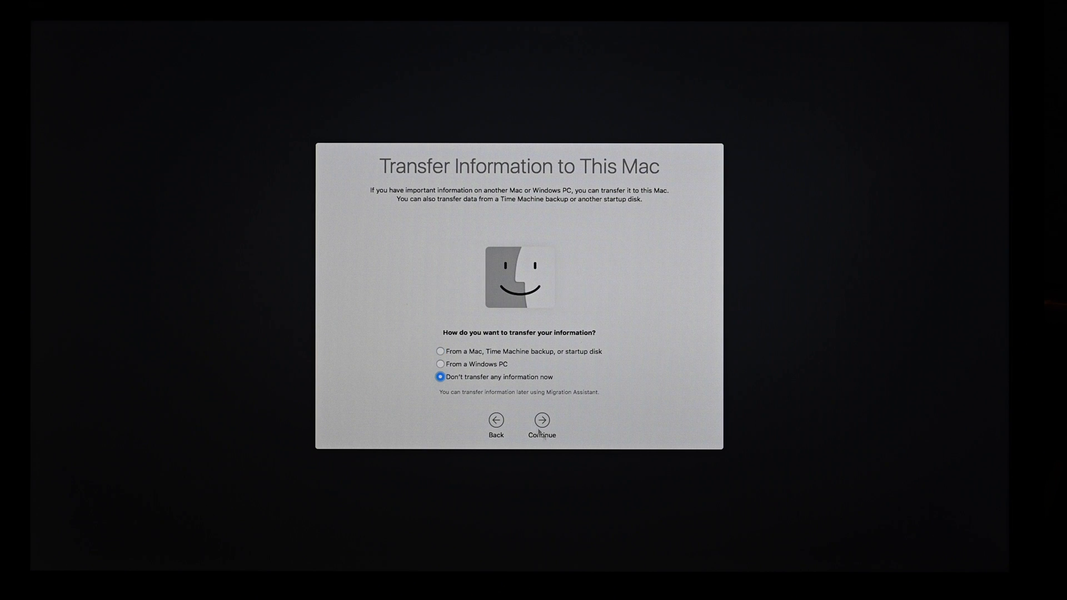
{"action": "left_click", "coordinate": [541, 419]}
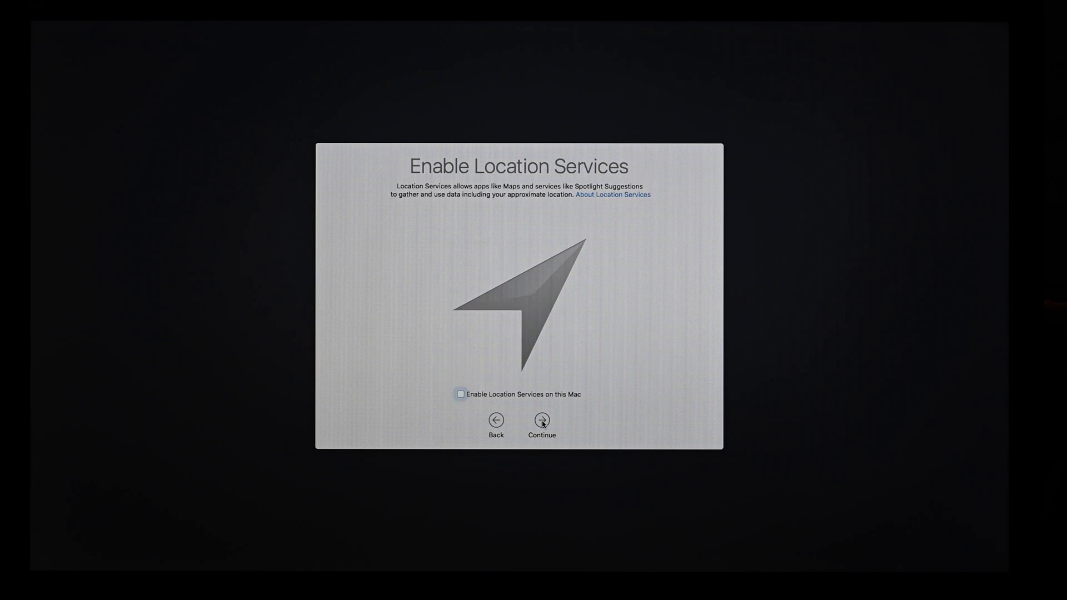
{"action": "left_click", "coordinate": [461, 394]}
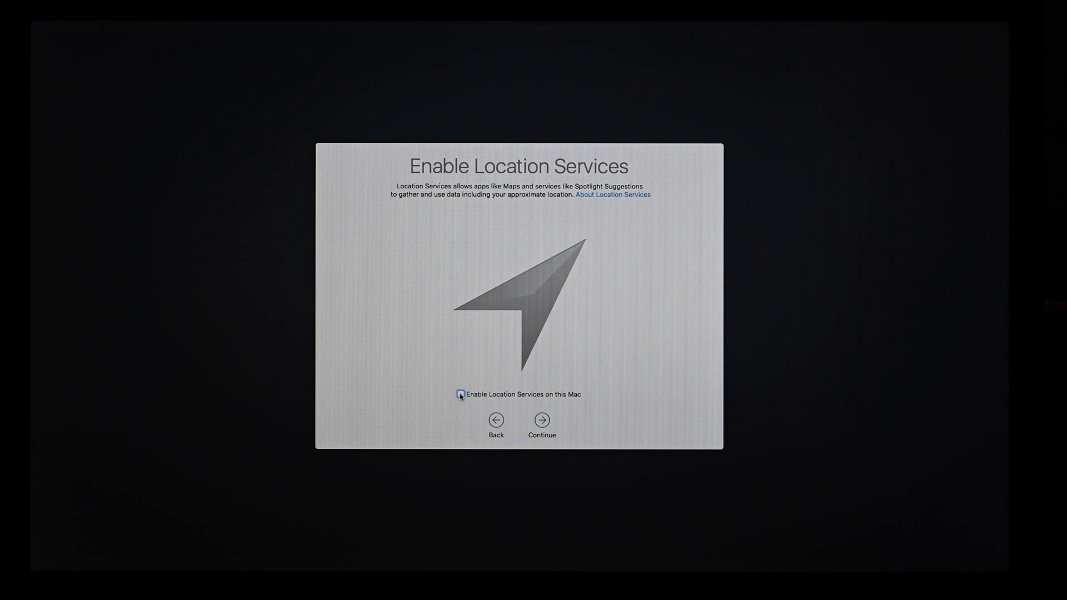
{"action": "left_click", "coordinate": [542, 420]}
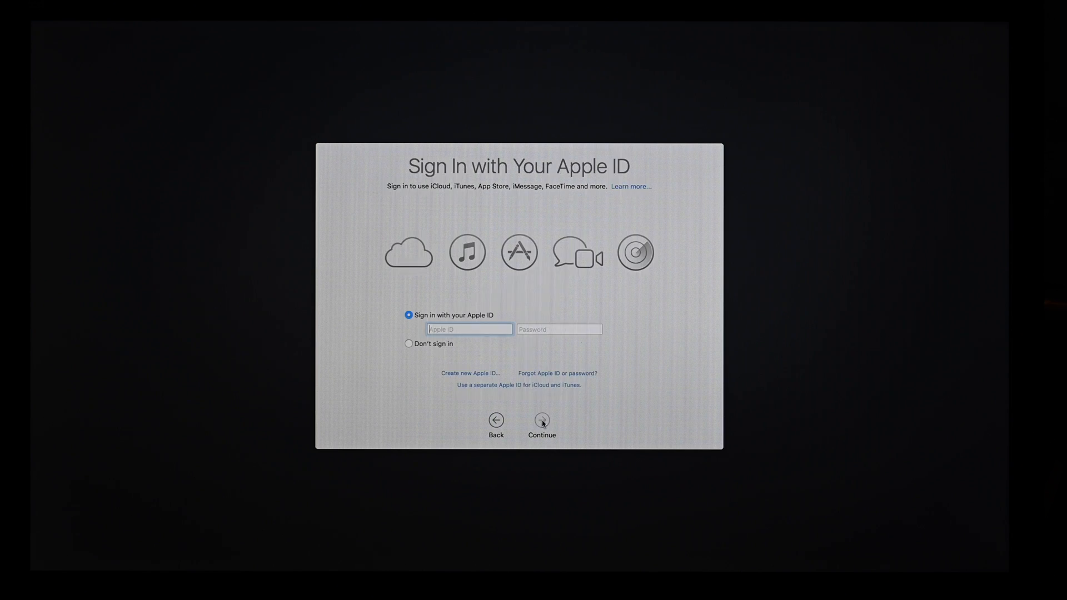
{"action": "left_click", "coordinate": [408, 344]}
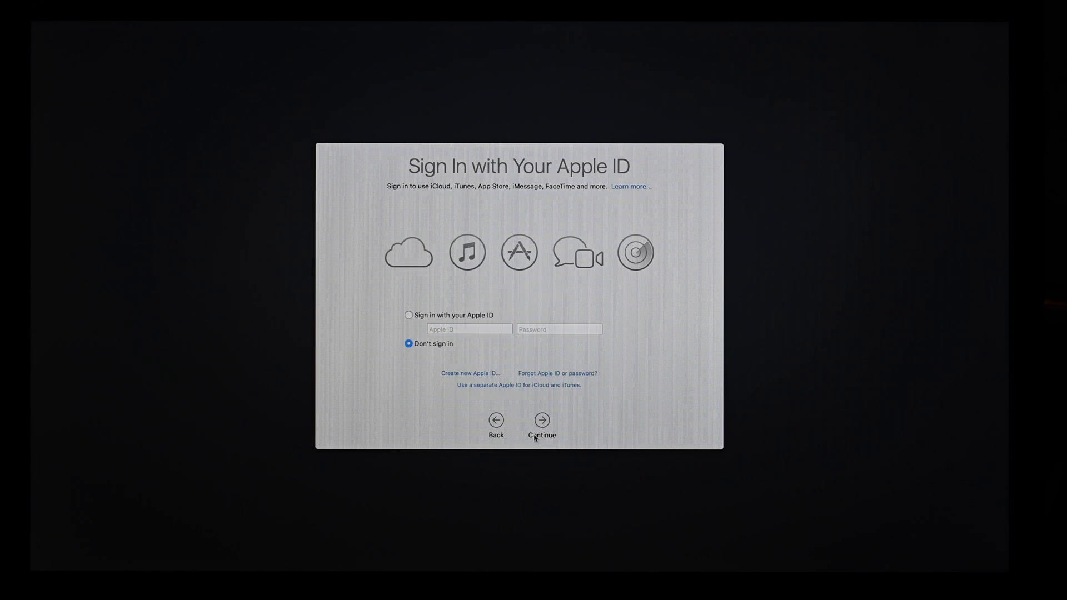
{"action": "left_click", "coordinate": [541, 419]}
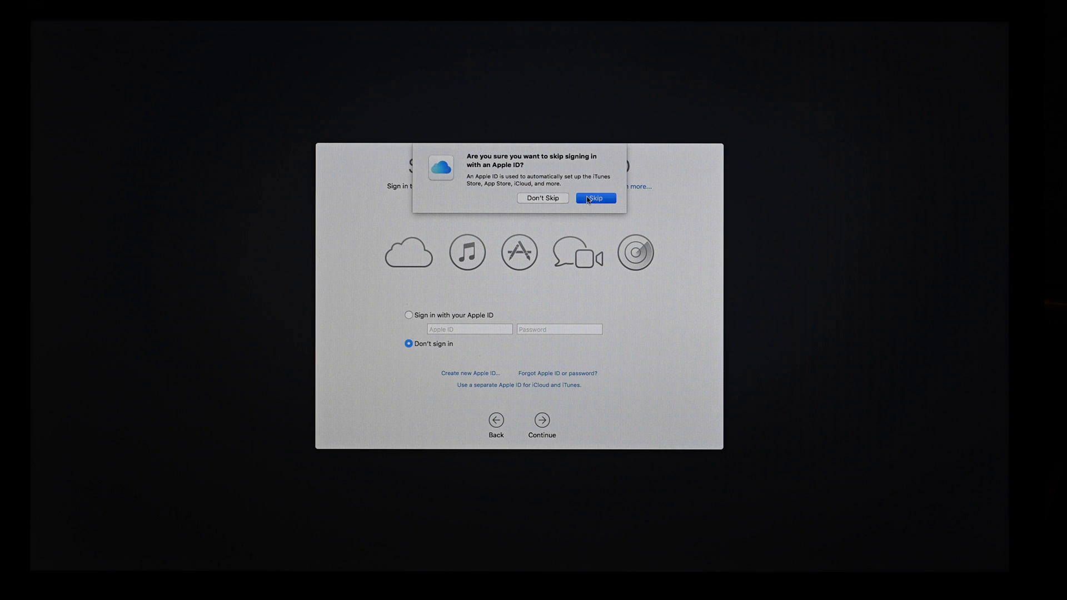
{"action": "left_click", "coordinate": [594, 198]}
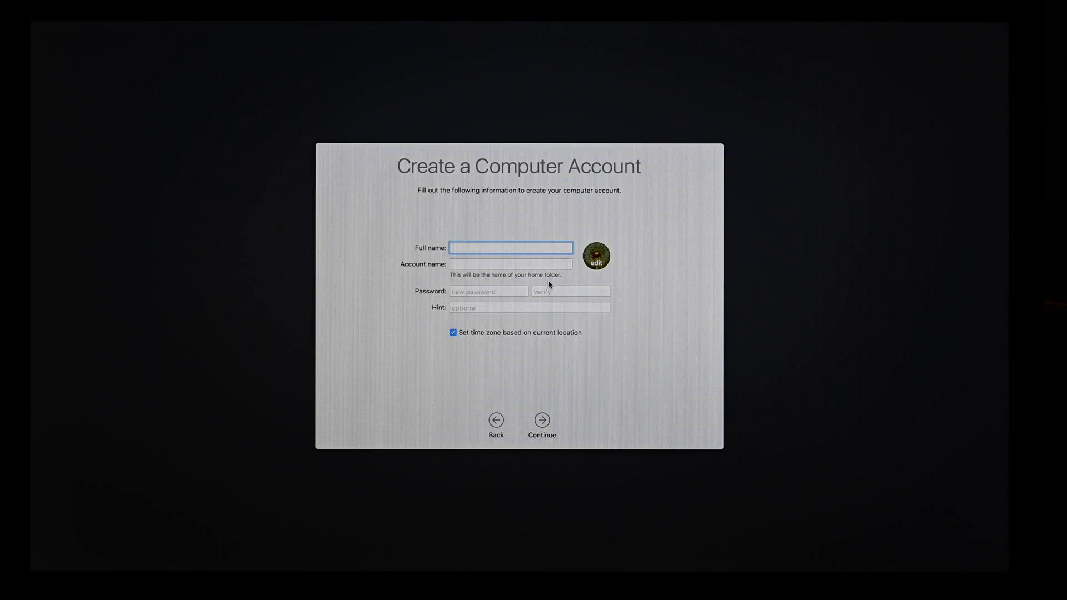
- Create the 'admin' account with password and hint, then continue past Diagnostics & Usage
{"action": "type", "text": "admin"}
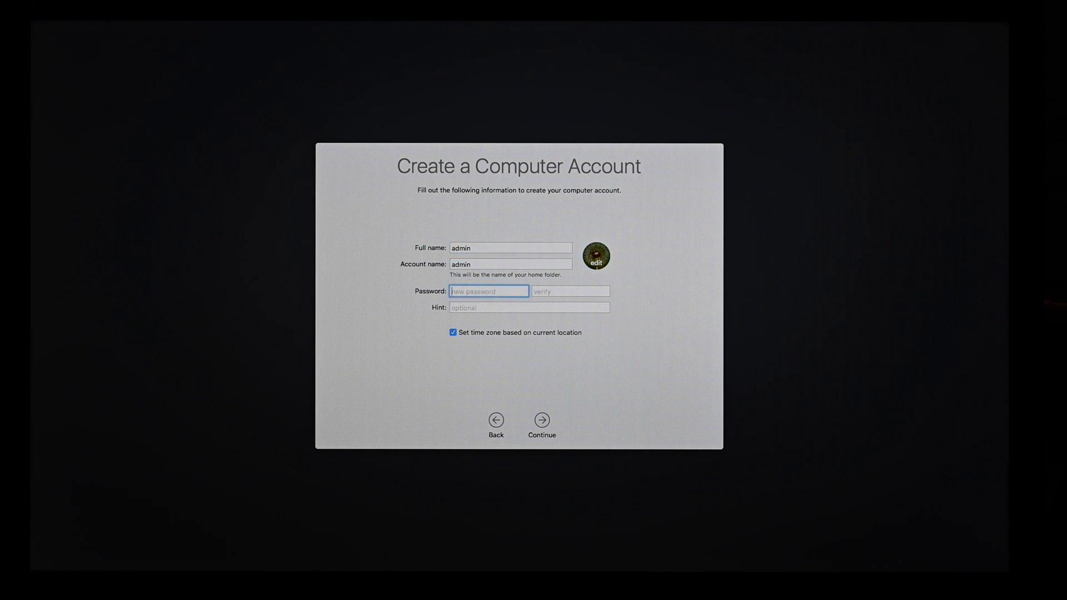
{"action": "type", "text": "password"}
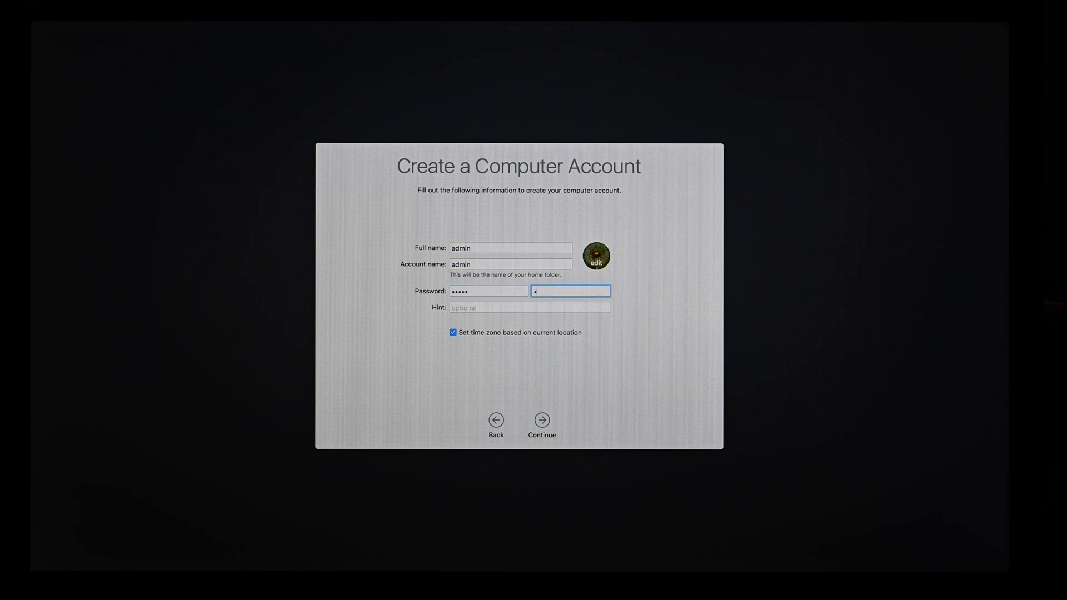
{"action": "type", "text": "a"}
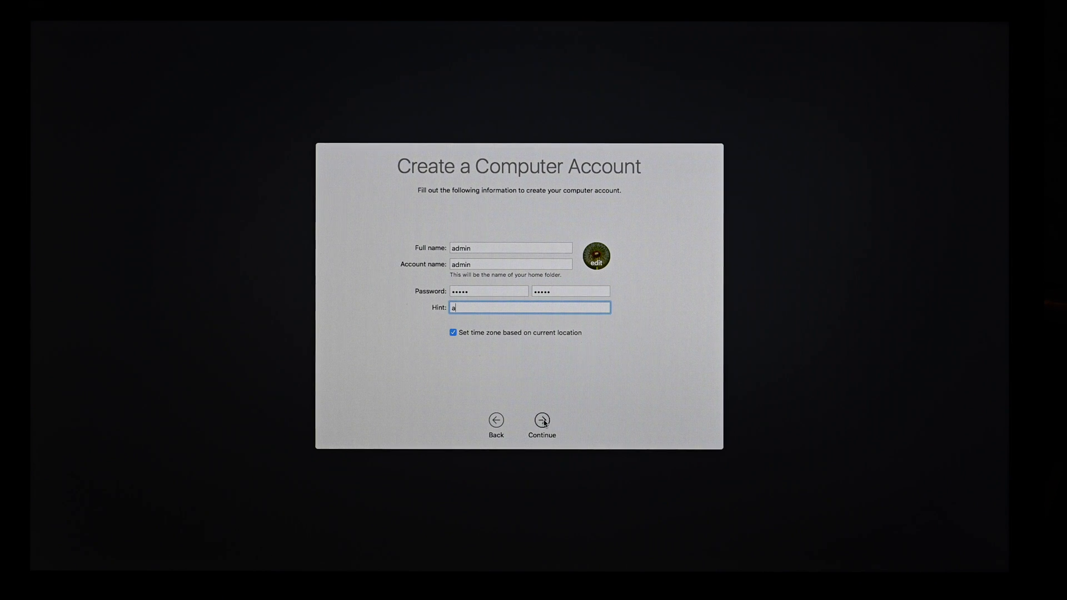
{"action": "left_click", "coordinate": [541, 418]}
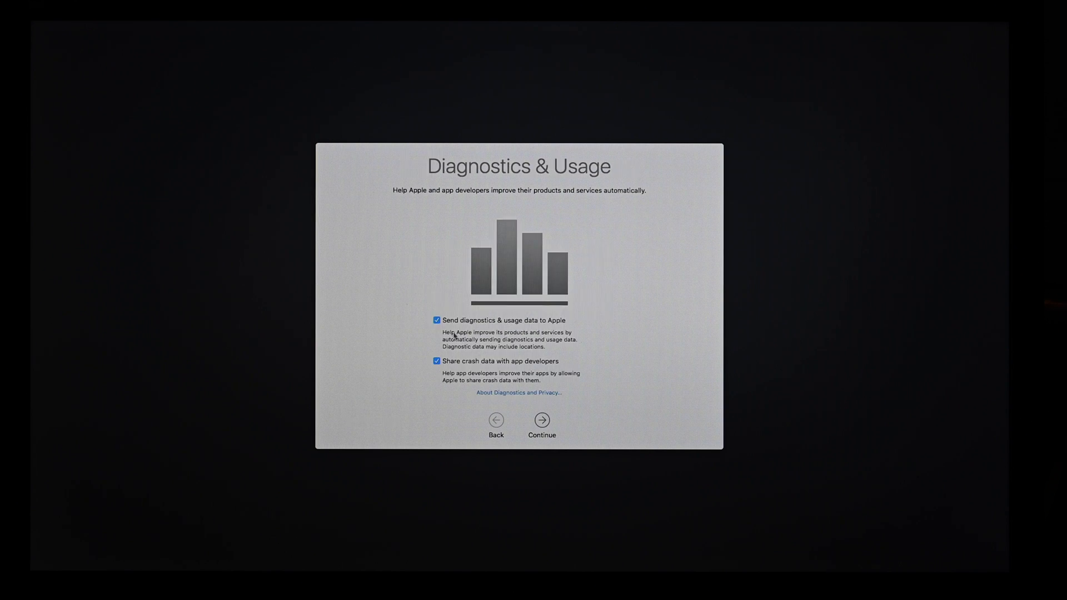
{"action": "left_click", "coordinate": [542, 420]}
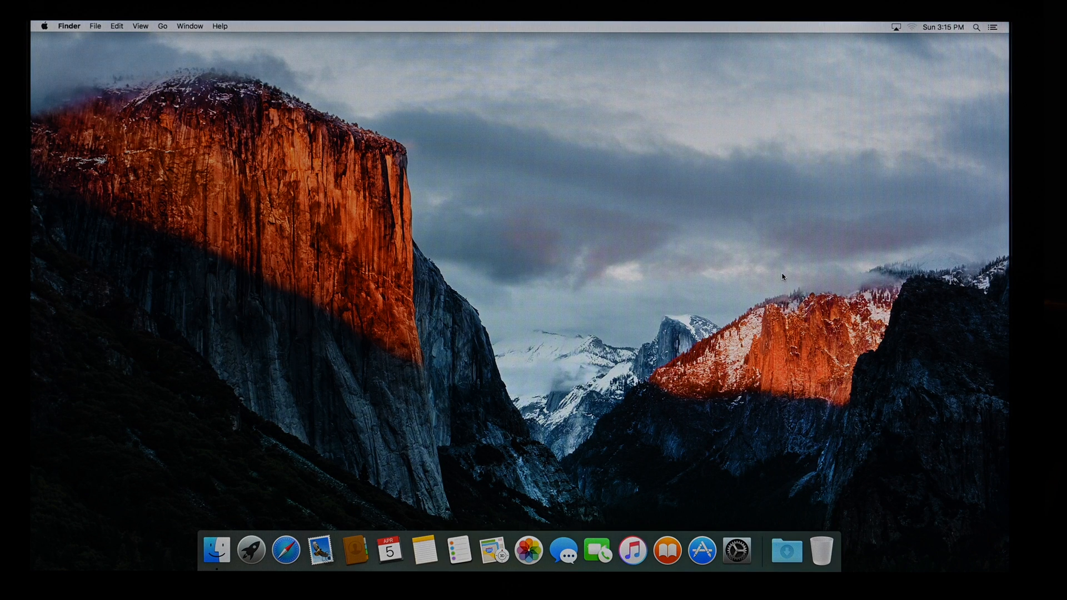
{"action": "left_click", "coordinate": [944, 27]}
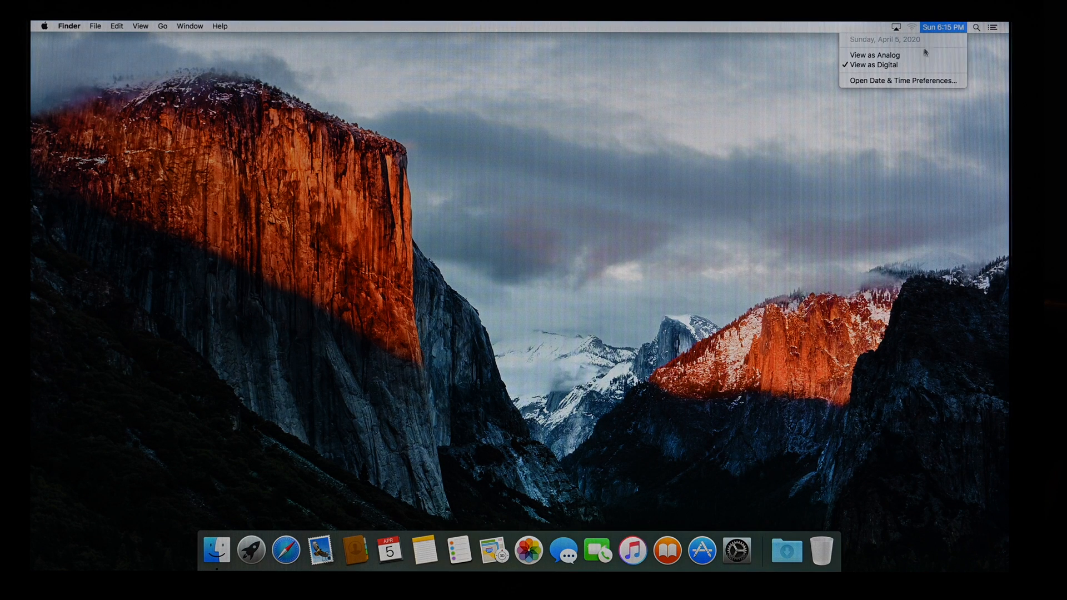
{"action": "left_click", "coordinate": [858, 197]}
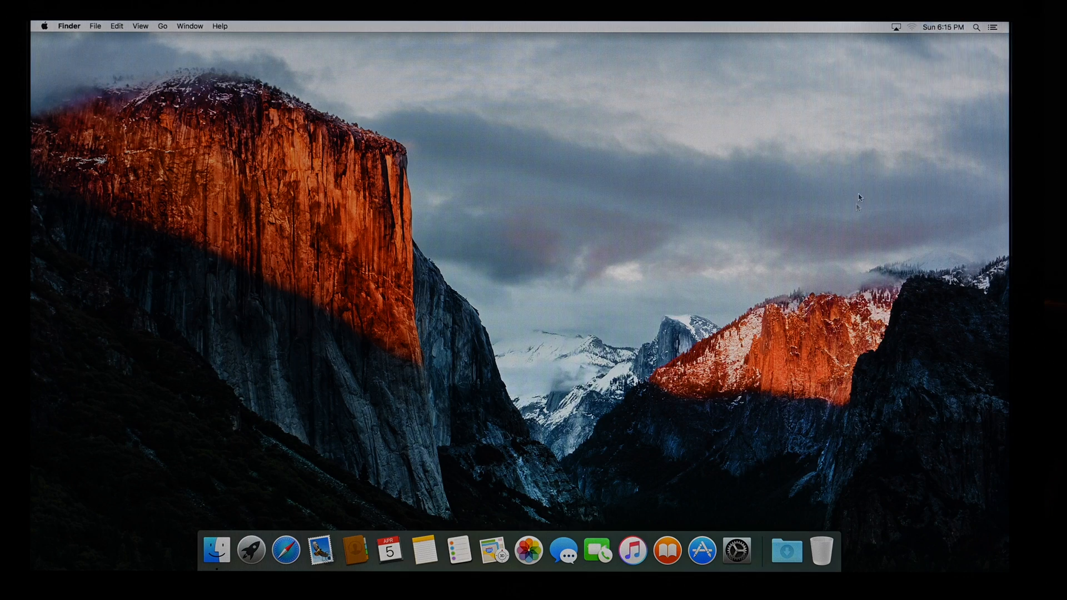
{"action": "mouse_move", "coordinate": [864, 211]}
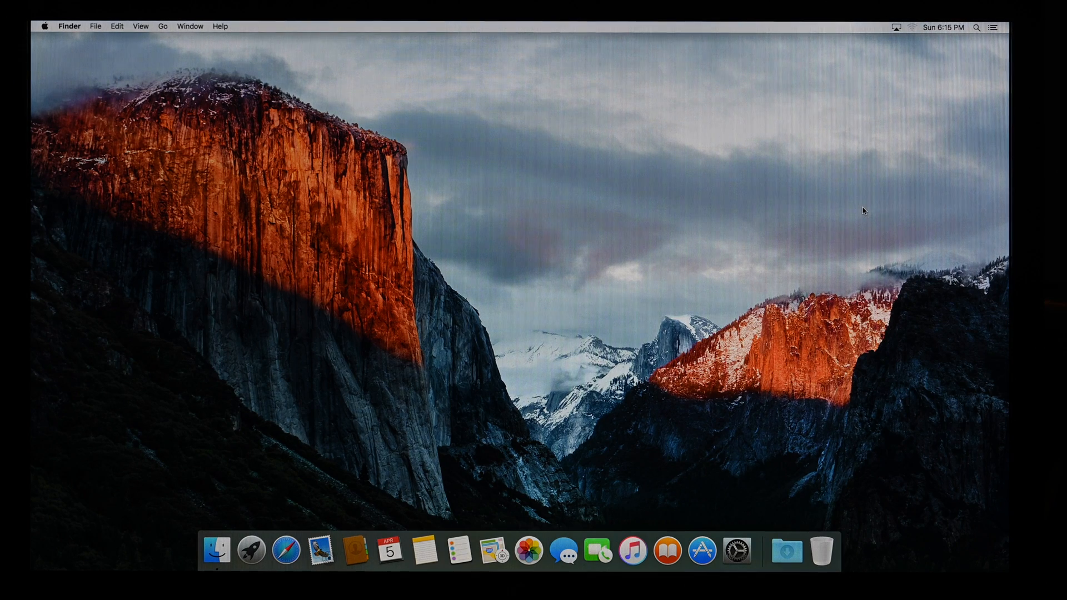